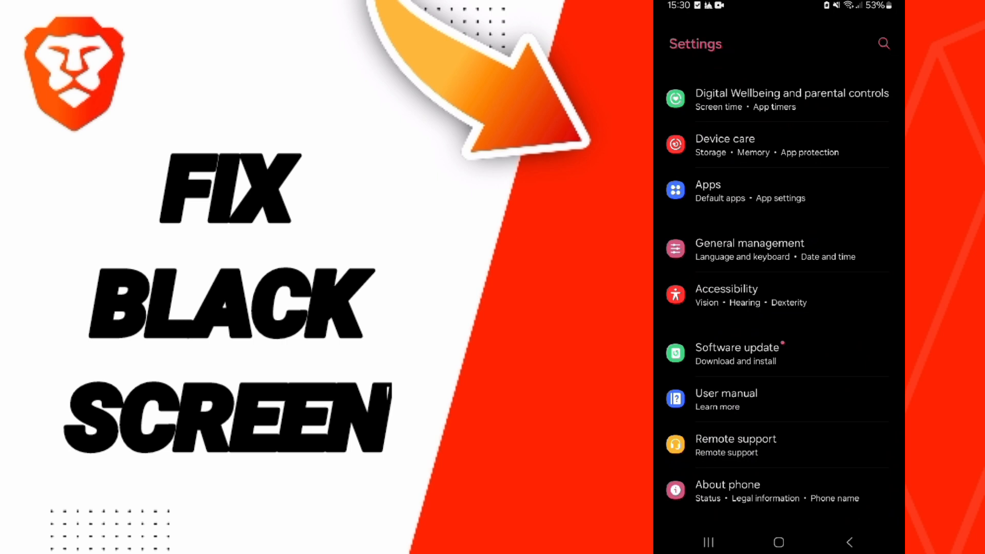
Step: Open Apps and search 'brav' so only the Brave browser is listed
click(708, 191)
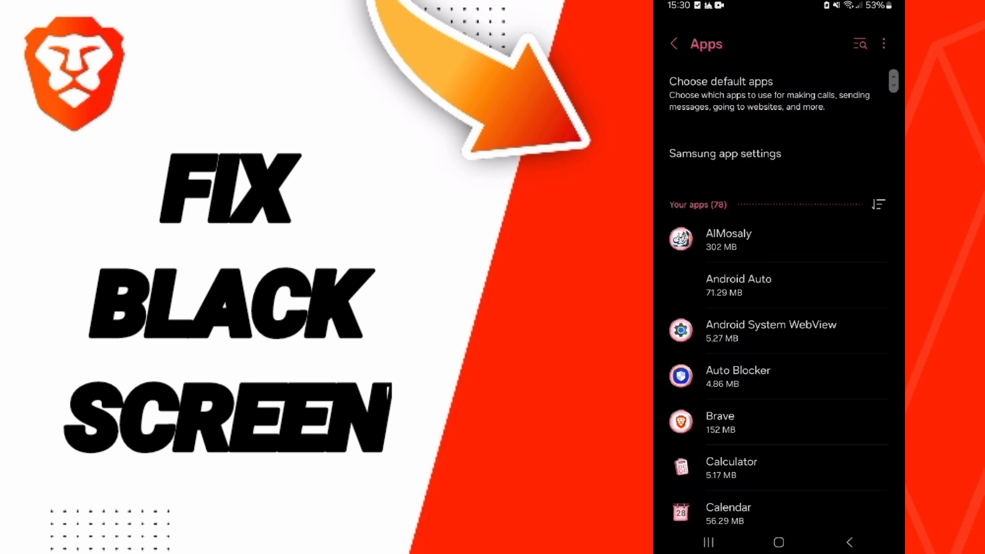
click(859, 43)
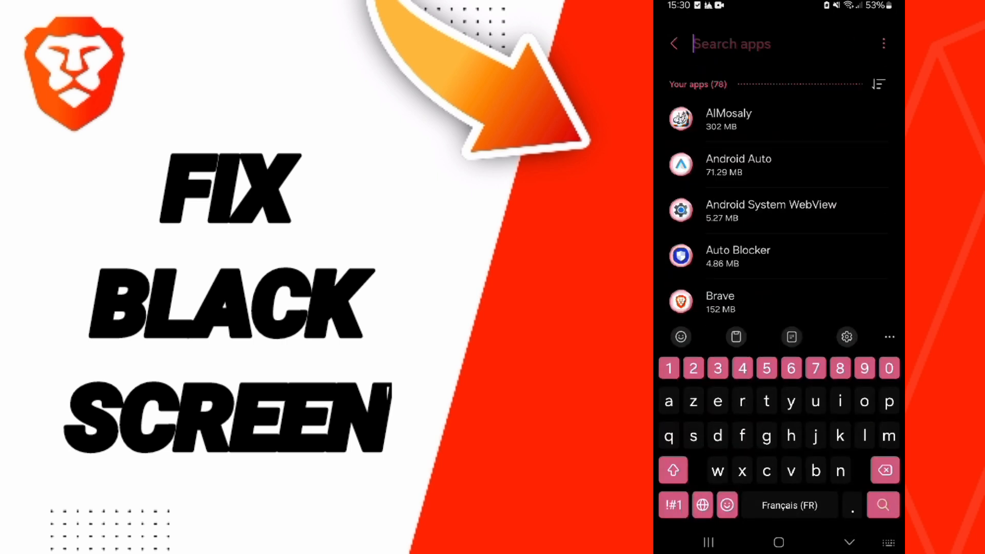
text(brav)
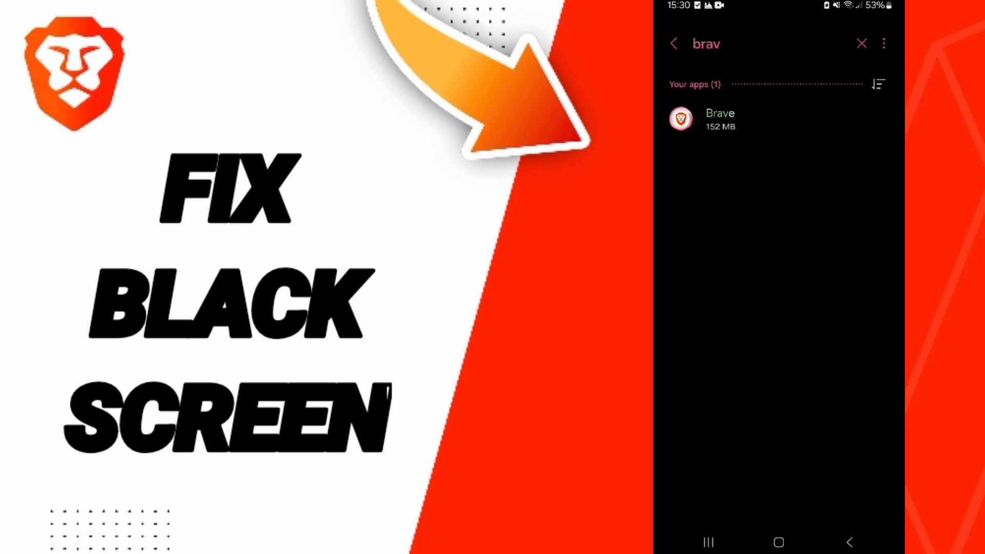
Step: Open Brave's app info and Storage details, then pull down the quick settings panel
click(720, 119)
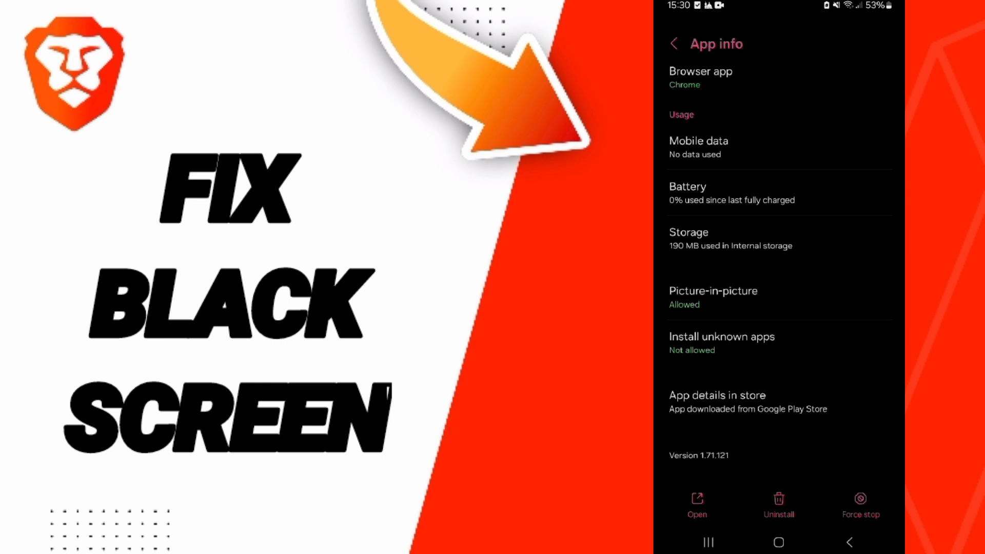
click(777, 238)
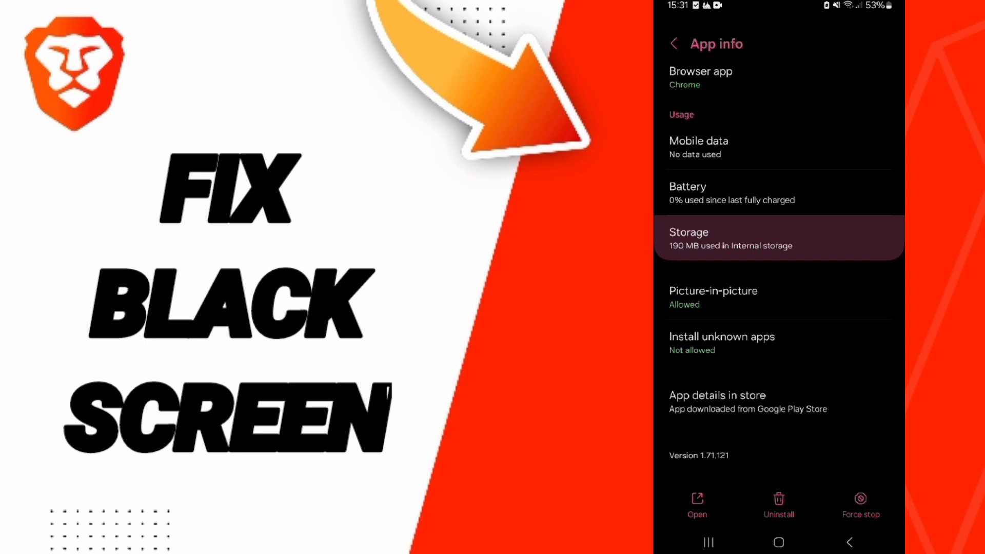
click(777, 238)
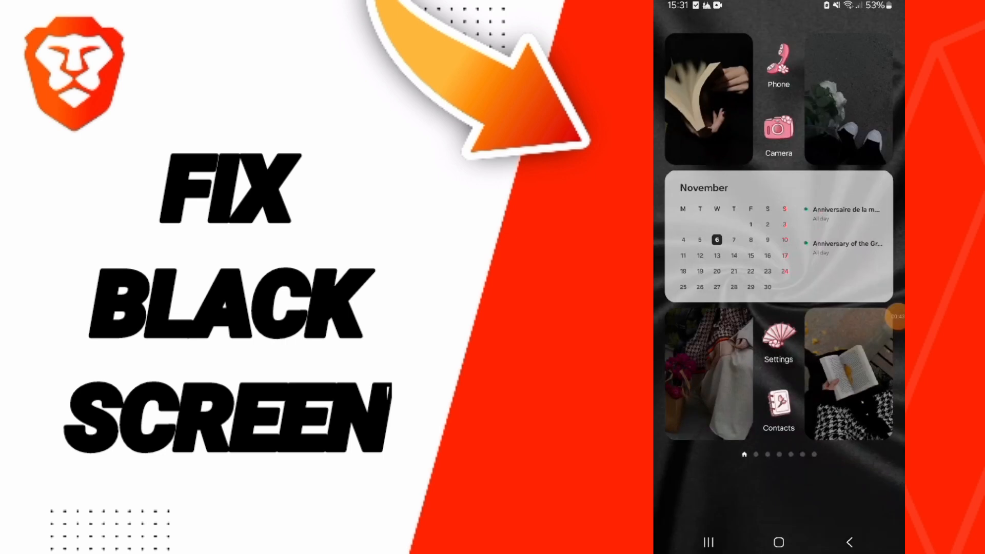
scroll(down, 3)
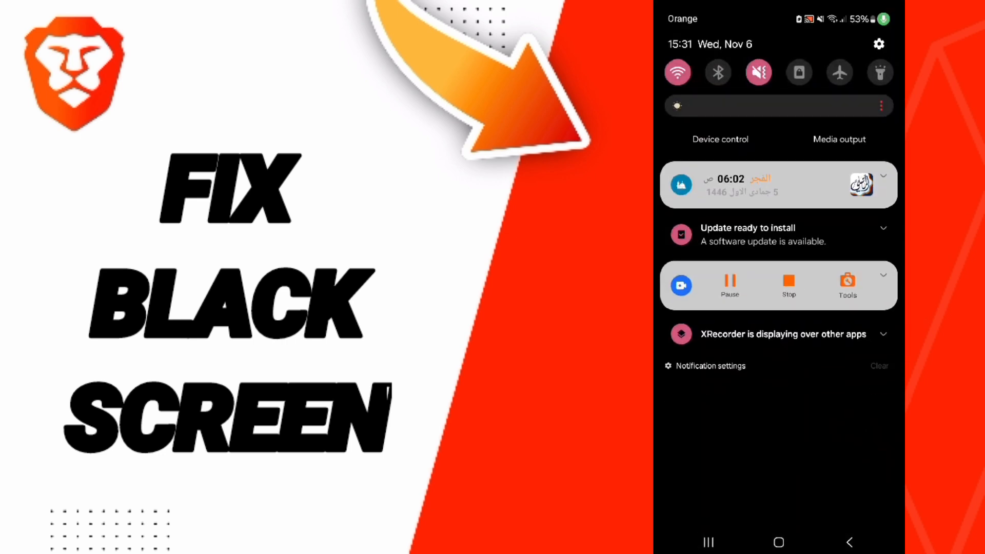